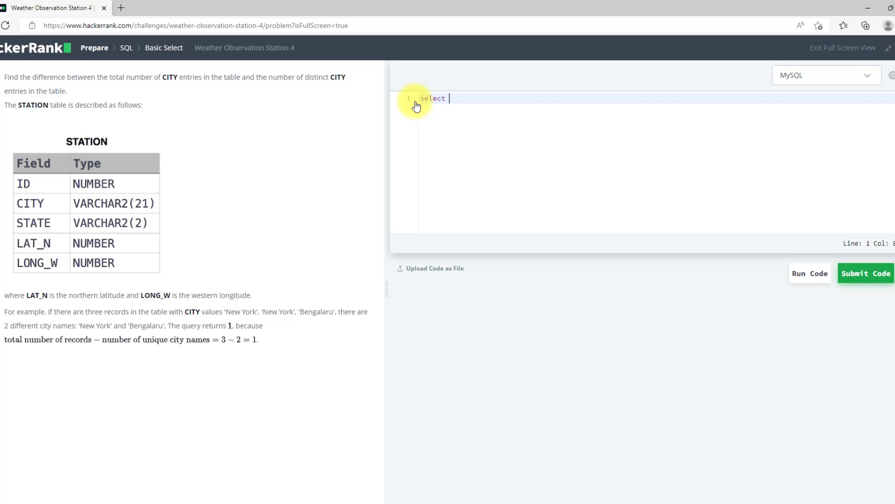
# Step: Enter the query 'select (count(city)- count(distinct city)) from station;' in the editor
pyautogui.write('(')
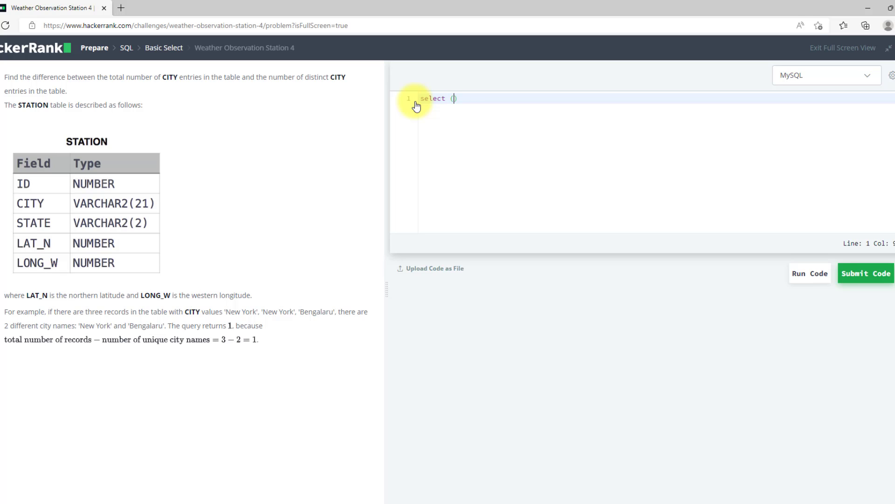
pyautogui.write('c')
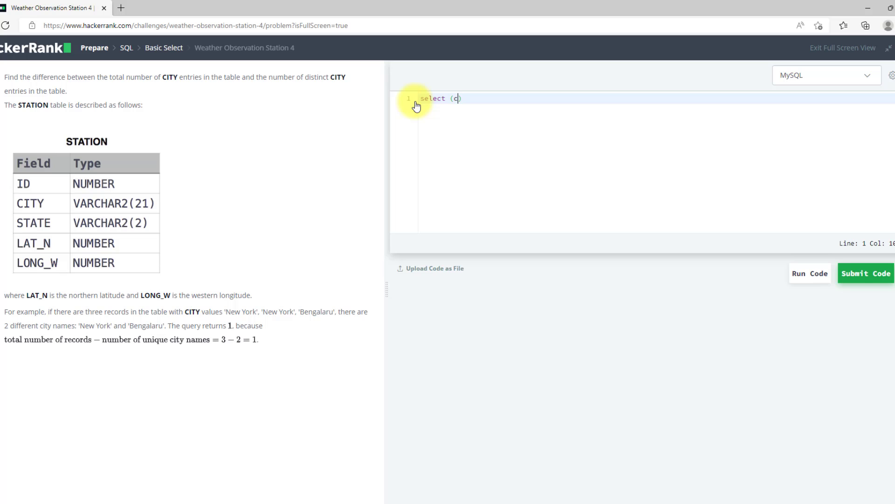
pyautogui.write('ount(')
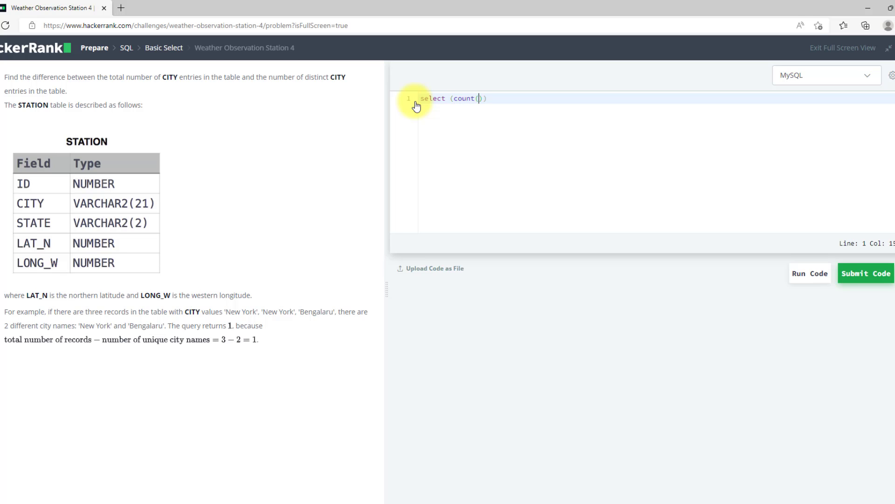
pyautogui.write('city')
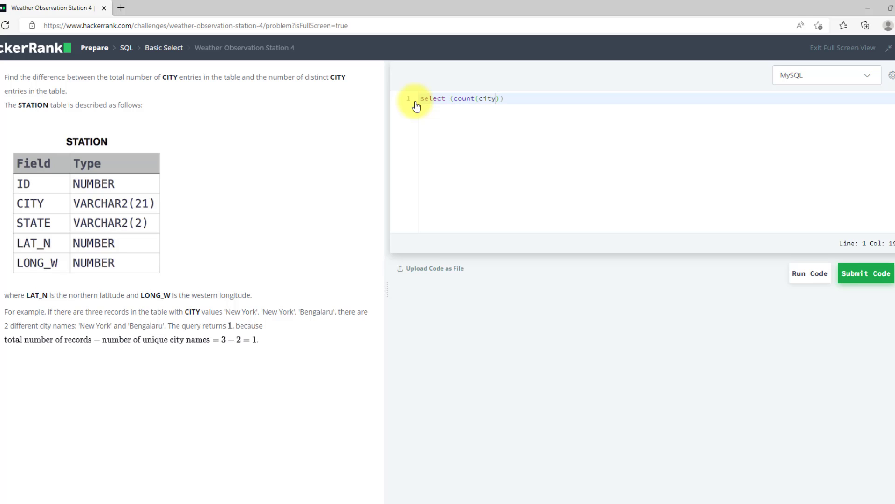
pyautogui.write('-')
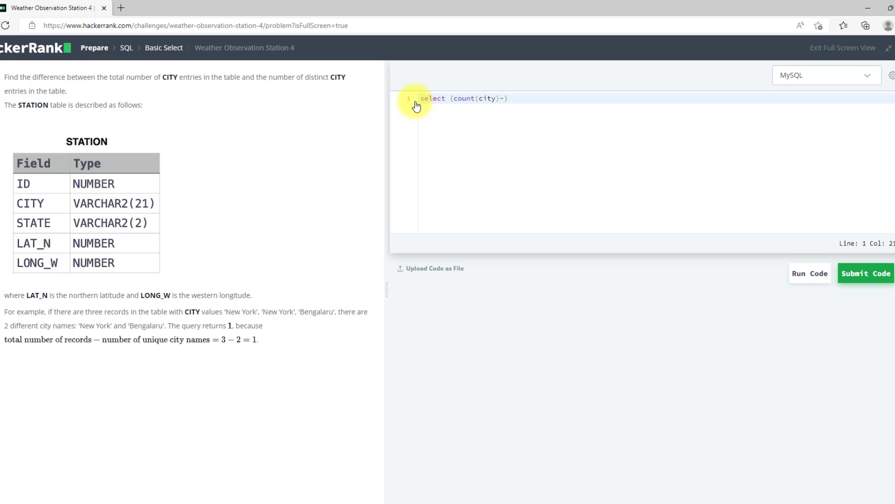
pyautogui.write('count(d')
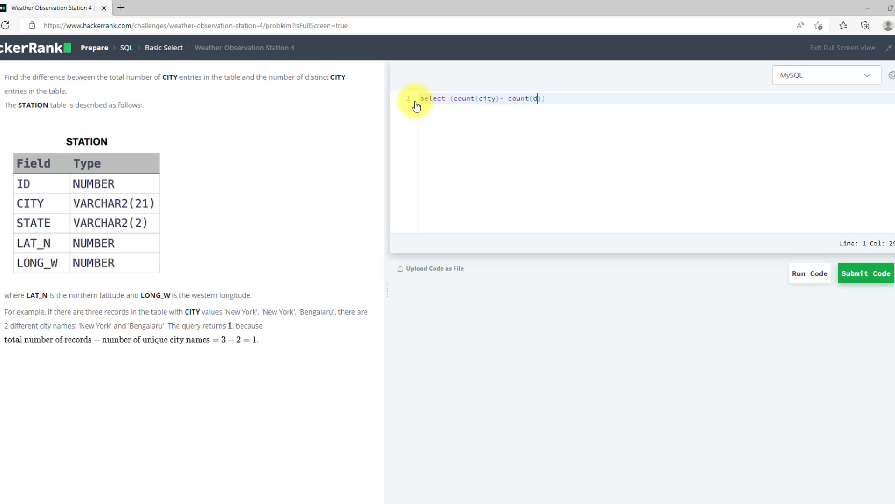
pyautogui.write('istinct')
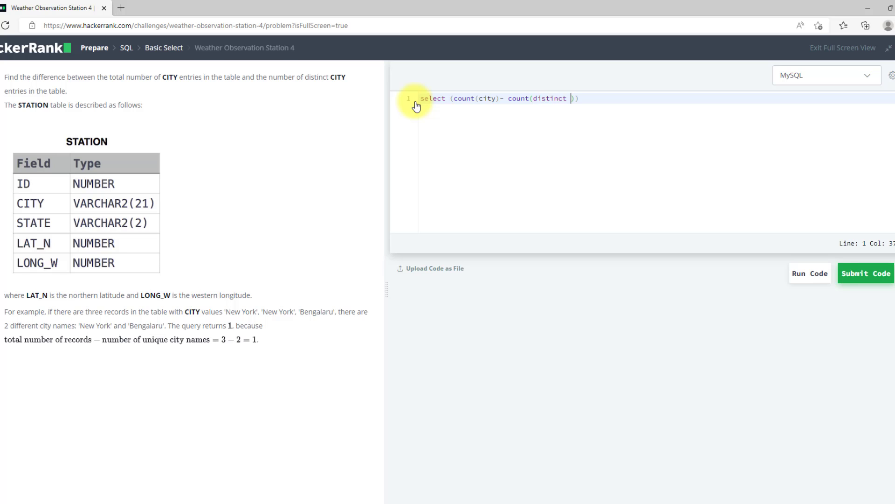
pyautogui.write('city')
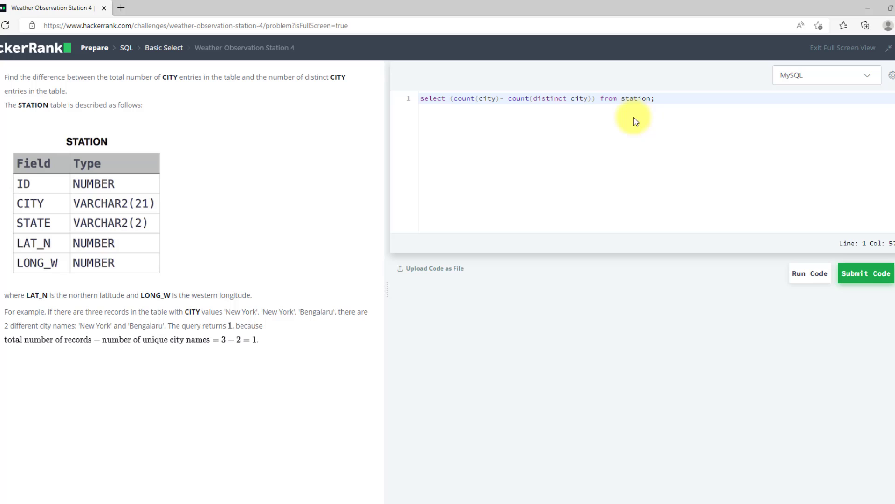
# Step: Run the query against sample test case 0, then submit it as the solution
pyautogui.click(809, 273)
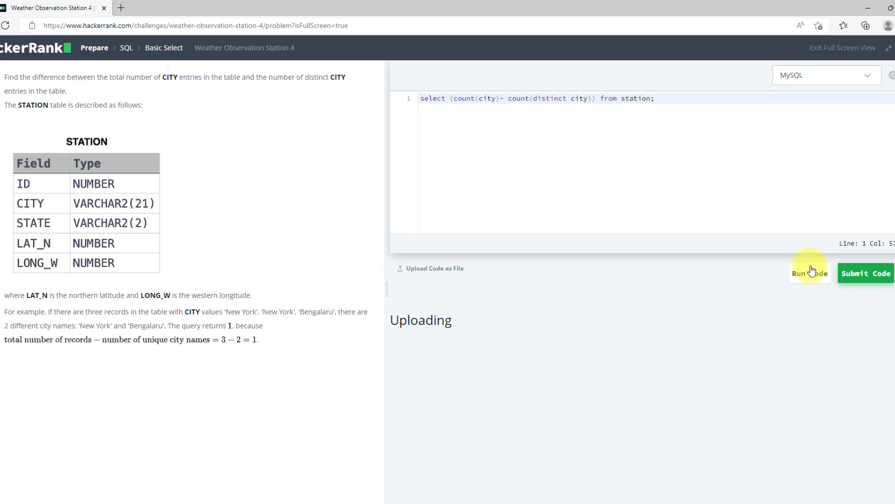
pyautogui.click(810, 273)
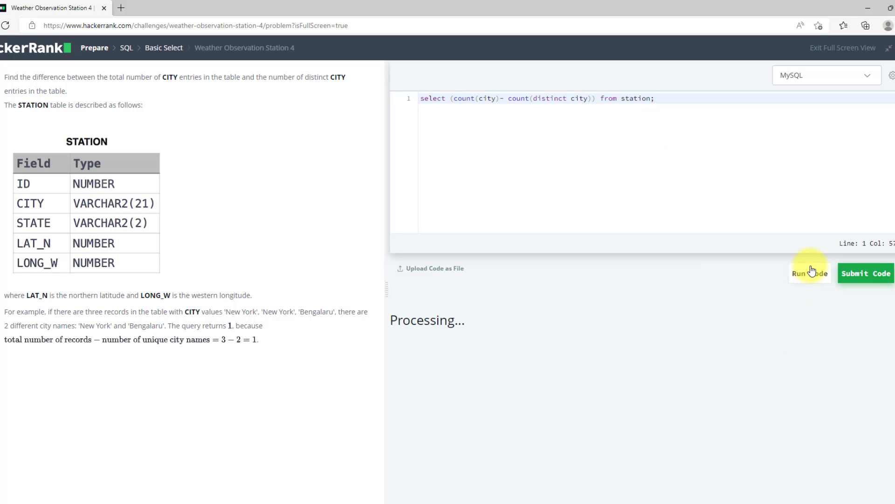
pyautogui.click(809, 272)
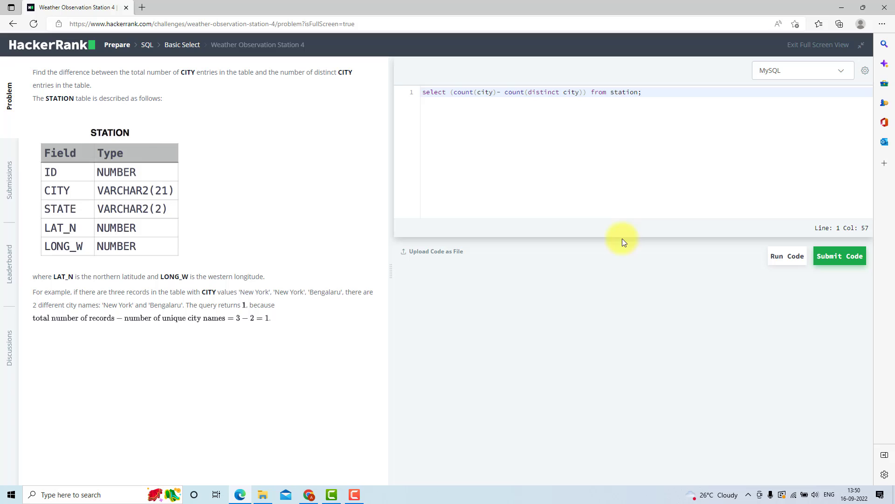
pyautogui.click(786, 255)
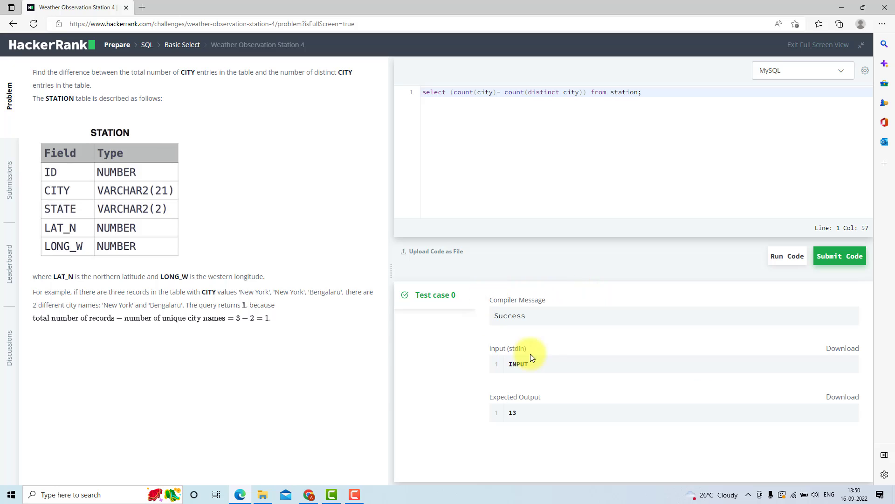
pyautogui.moveTo(618, 388)
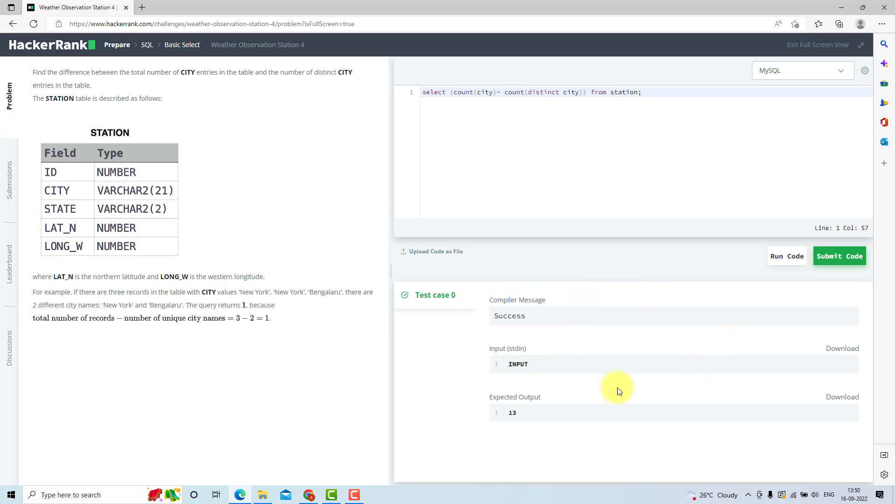
pyautogui.click(840, 255)
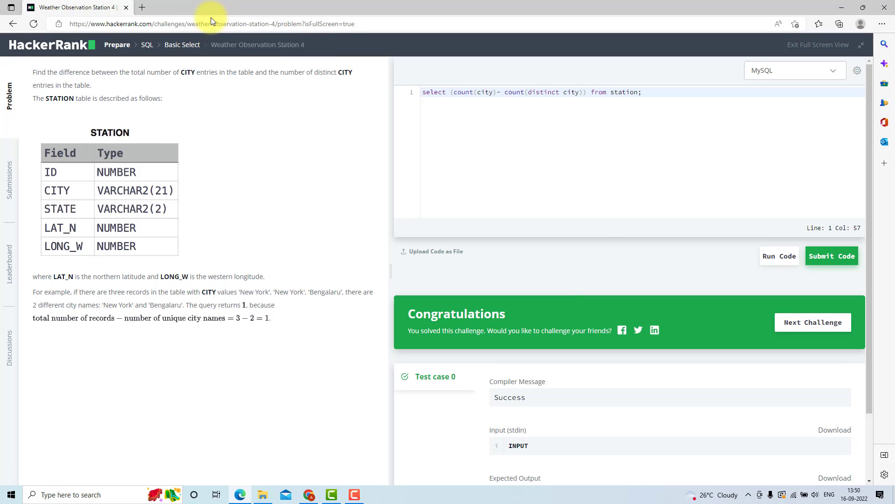